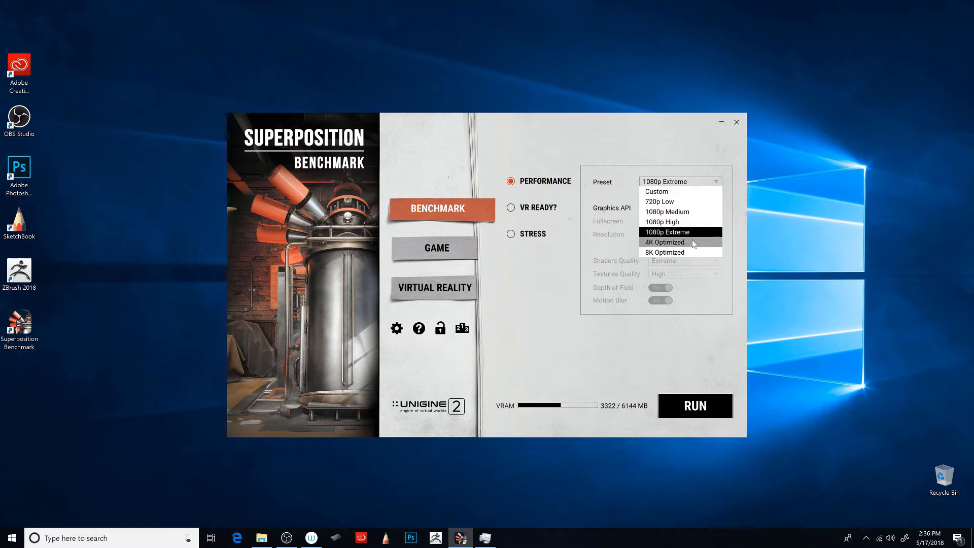
- Choose the 4K Optimized preset and keep DirectX as the graphics API
left_click(664, 242)
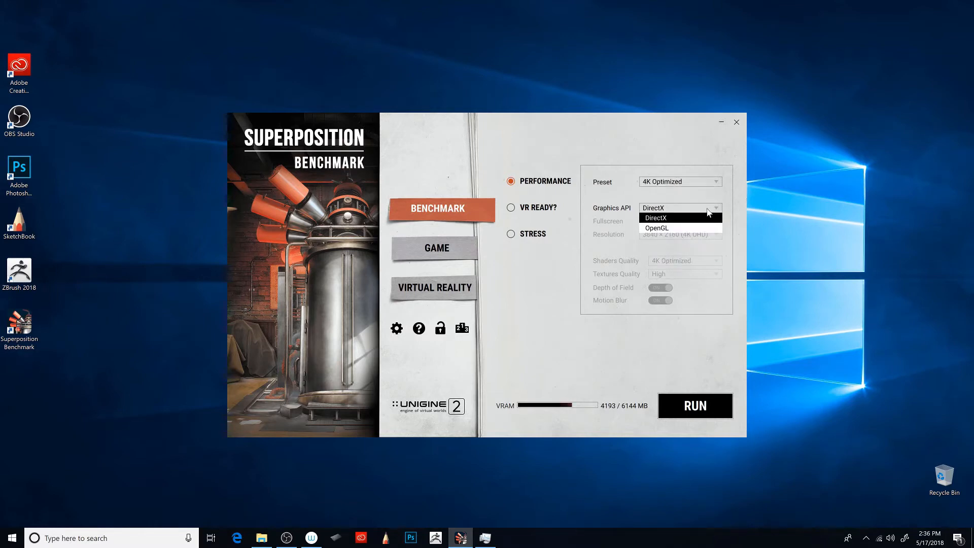
left_click(654, 208)
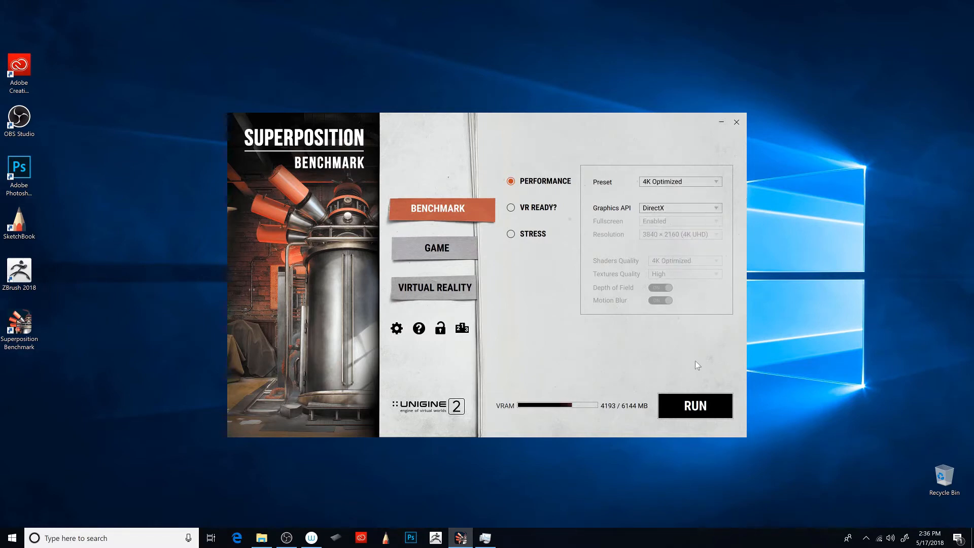
left_click(694, 406)
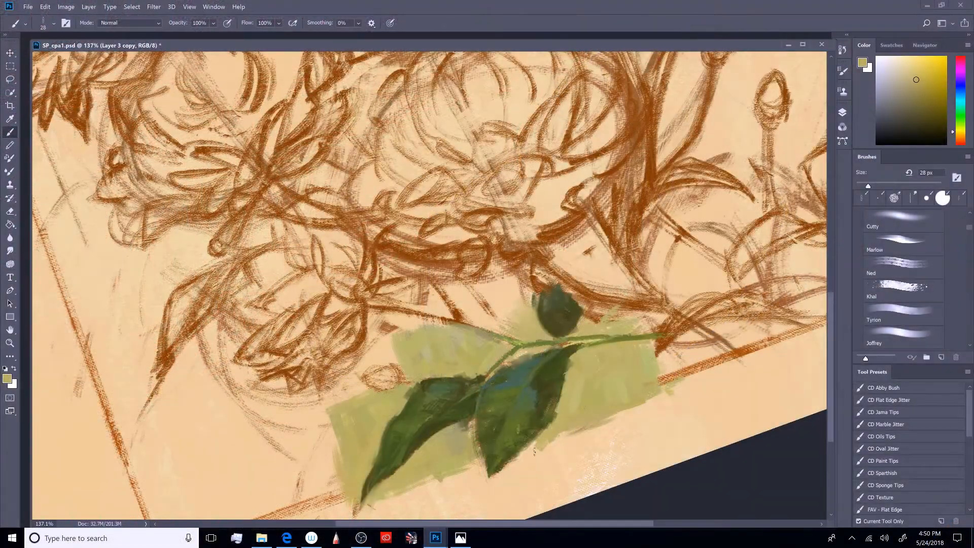
left_click(924, 117)
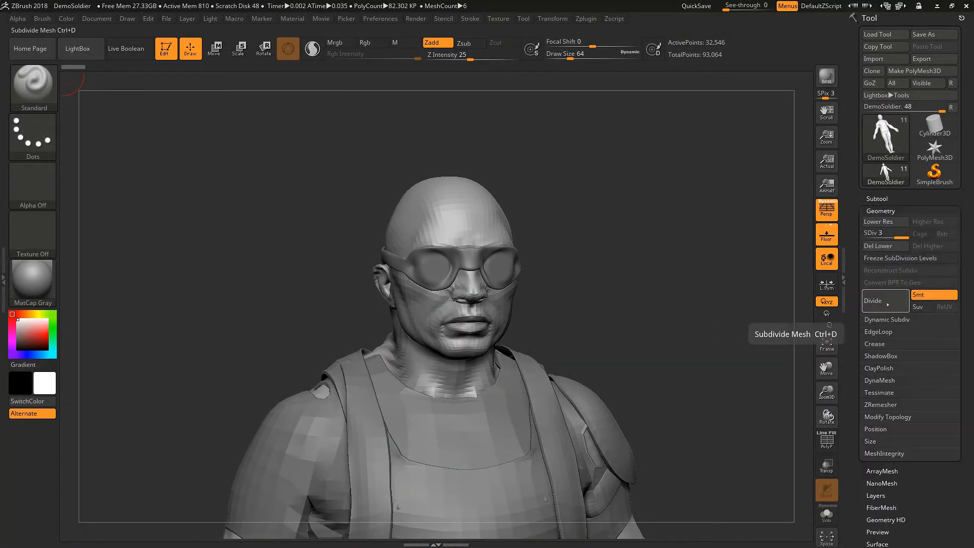
- Divide the DemoSoldier mesh twice to add subdivision levels toward SDiv 7
left_click(872, 300)
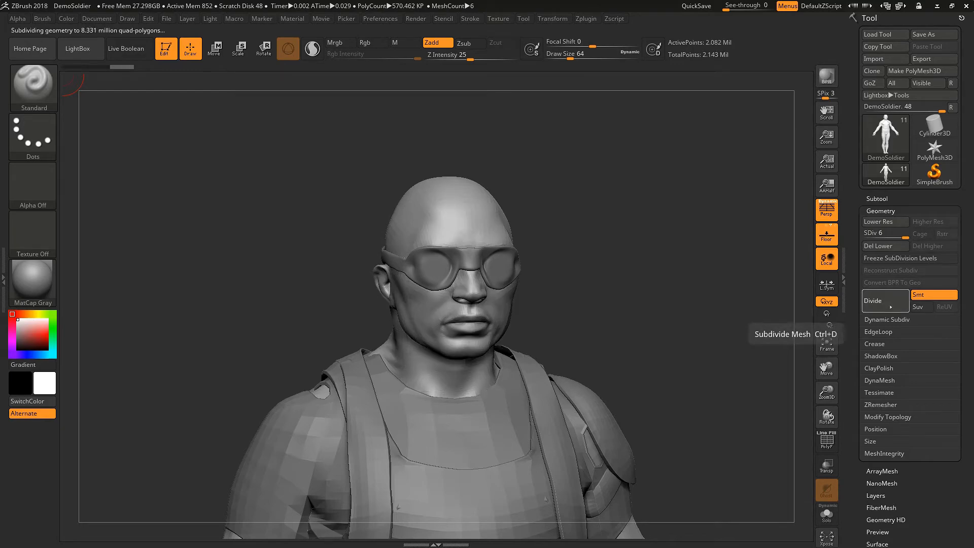
left_click(873, 301)
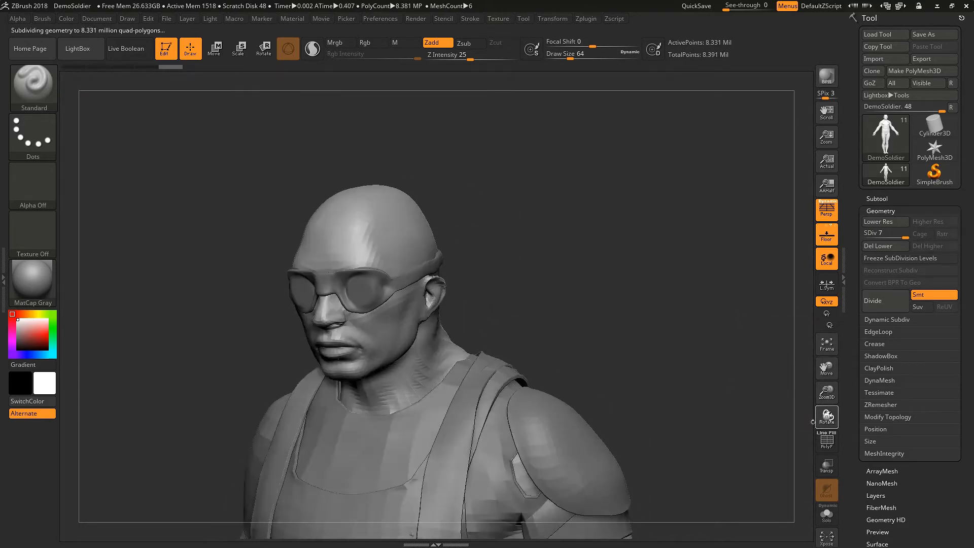